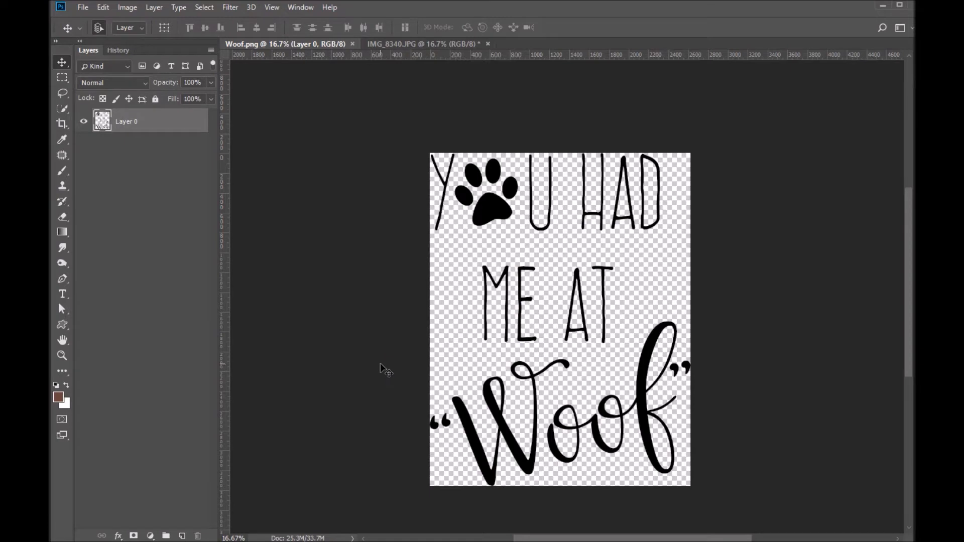
pyautogui.moveTo(316, 284)
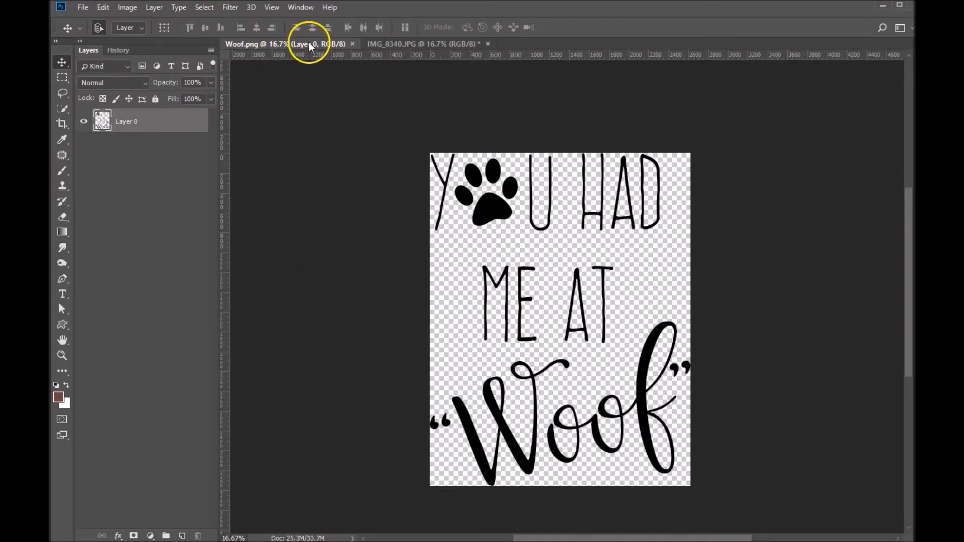
pyautogui.moveTo(333, 55)
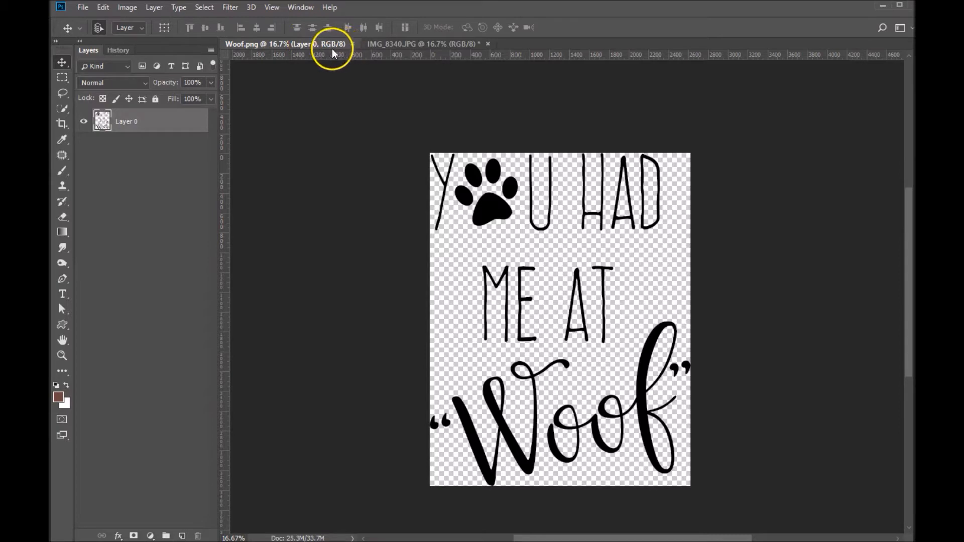
# Drag the Woof word art onto the IMG_8340.JPG dog photo as a new layer.
pyautogui.click(429, 43)
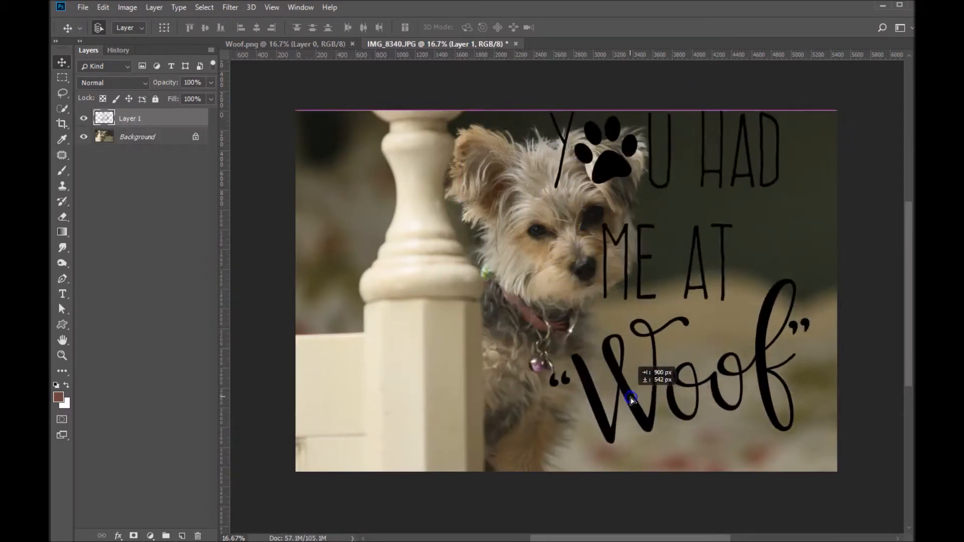
pyautogui.moveTo(630, 399); pyautogui.dragTo(458, 329)
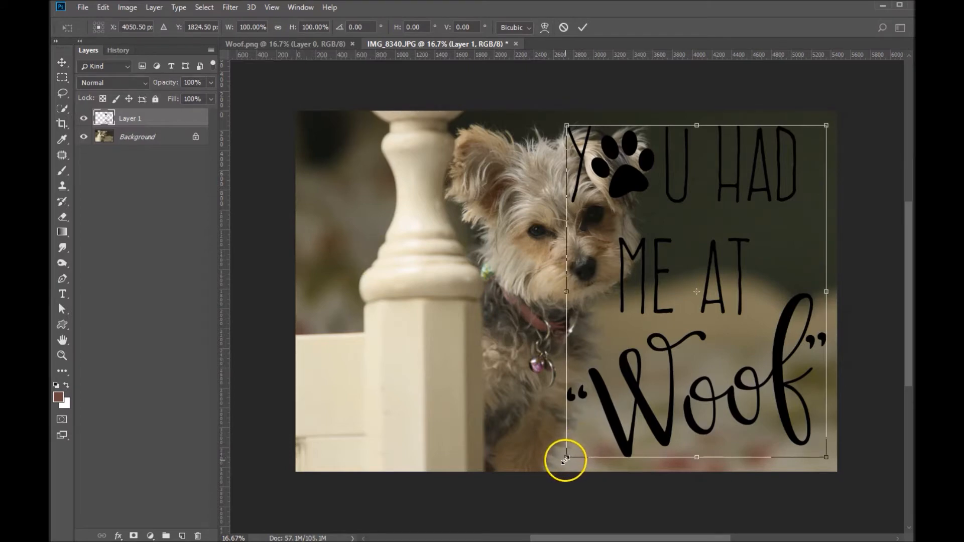
# Scale the lettering to about 66% and place it right of the dog's head.
pyautogui.moveTo(565, 460); pyautogui.dragTo(587, 440)
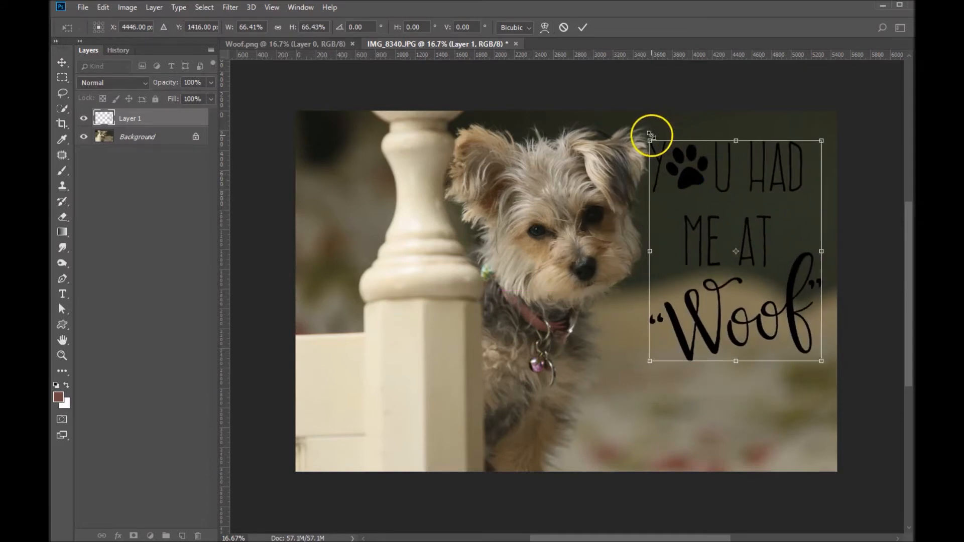
pyautogui.moveTo(650, 140); pyautogui.dragTo(661, 156)
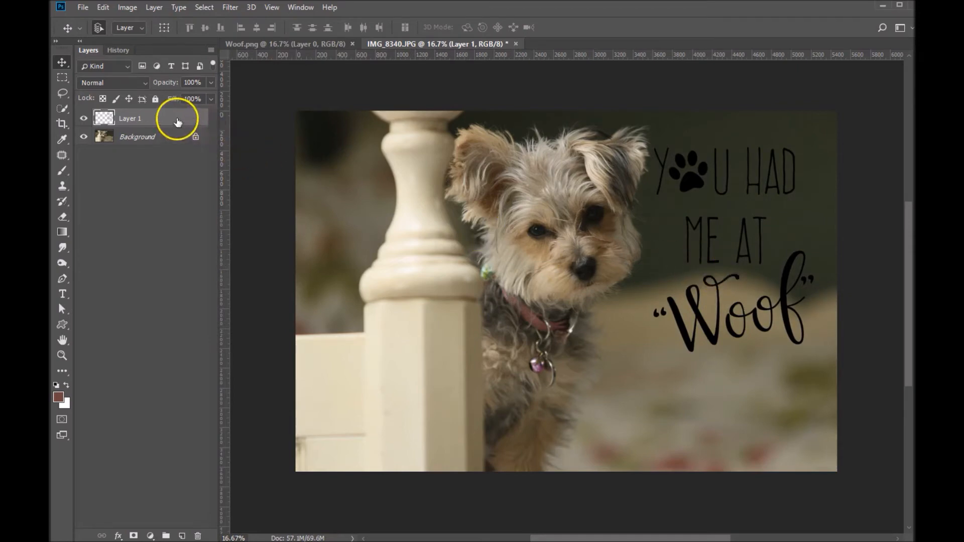
# Select Layer 1 and lock its transparent pixels.
pyautogui.click(104, 98)
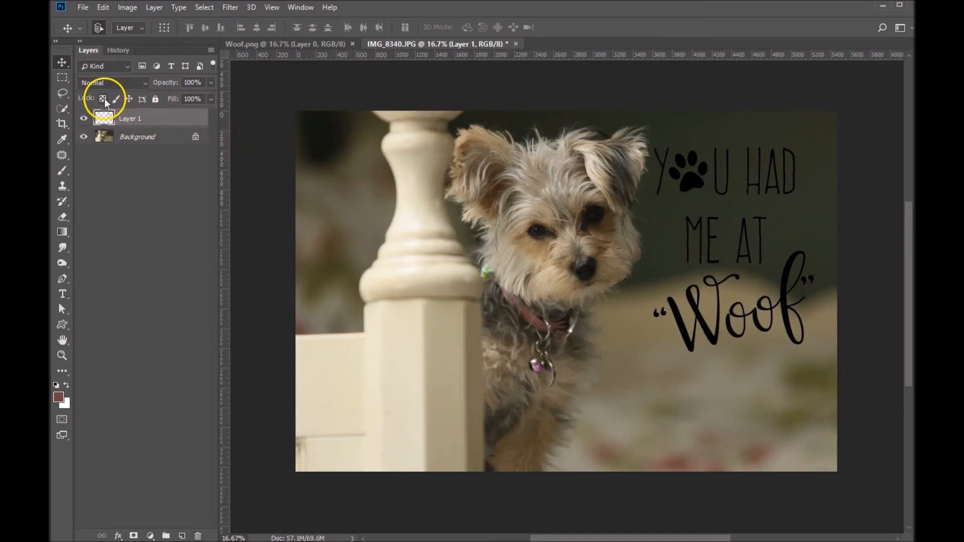
pyautogui.click(103, 98)
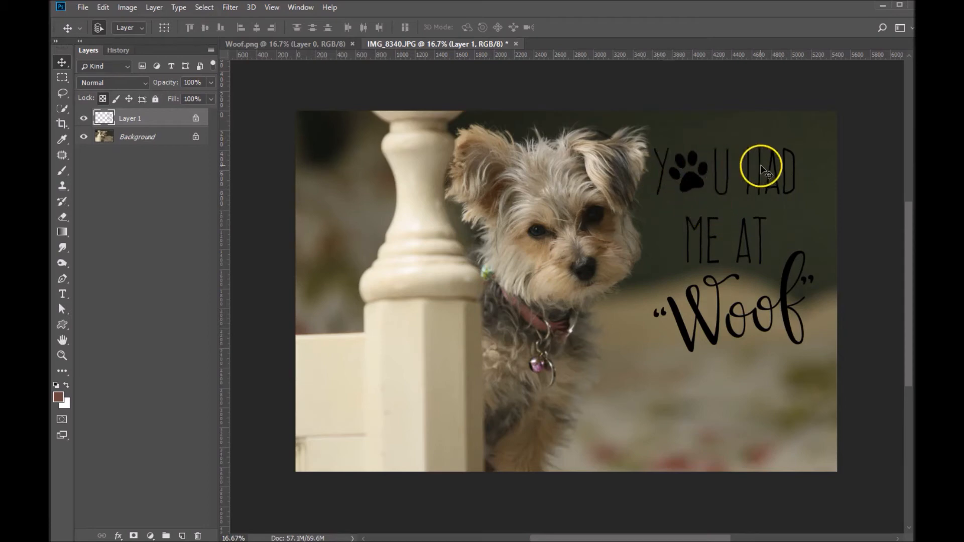
pyautogui.moveTo(840, 305)
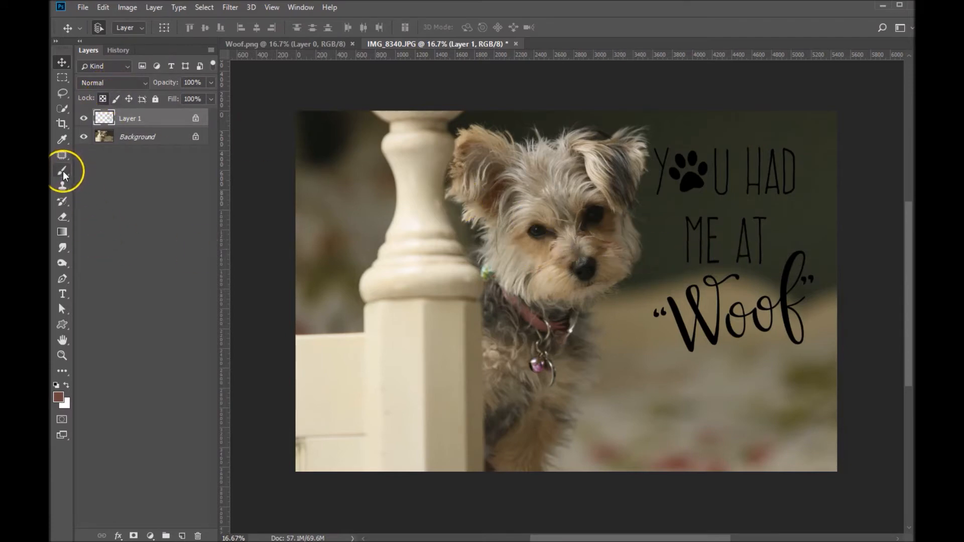
# Choose the Brush tool and sample a tan foreground colour from the dog's fur.
pyautogui.click(62, 170)
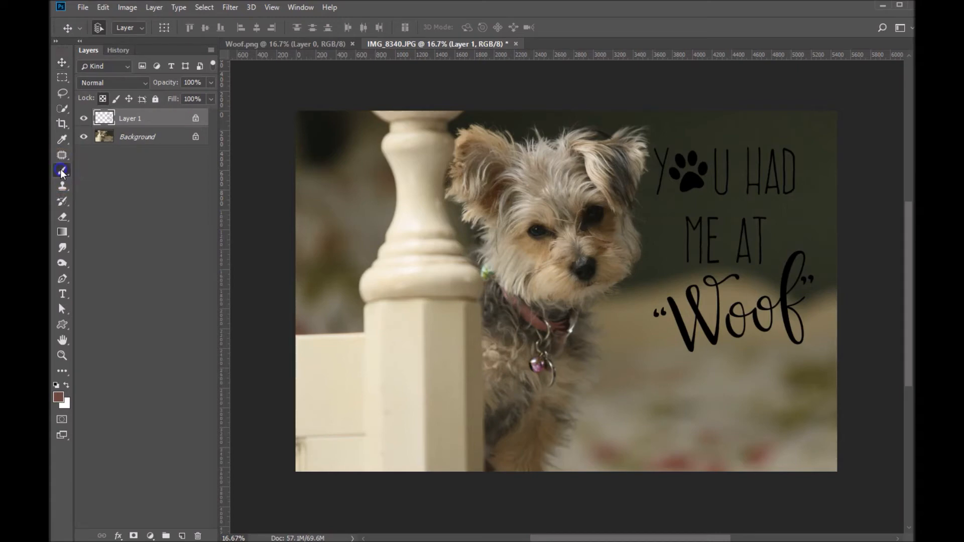
pyautogui.click(62, 170)
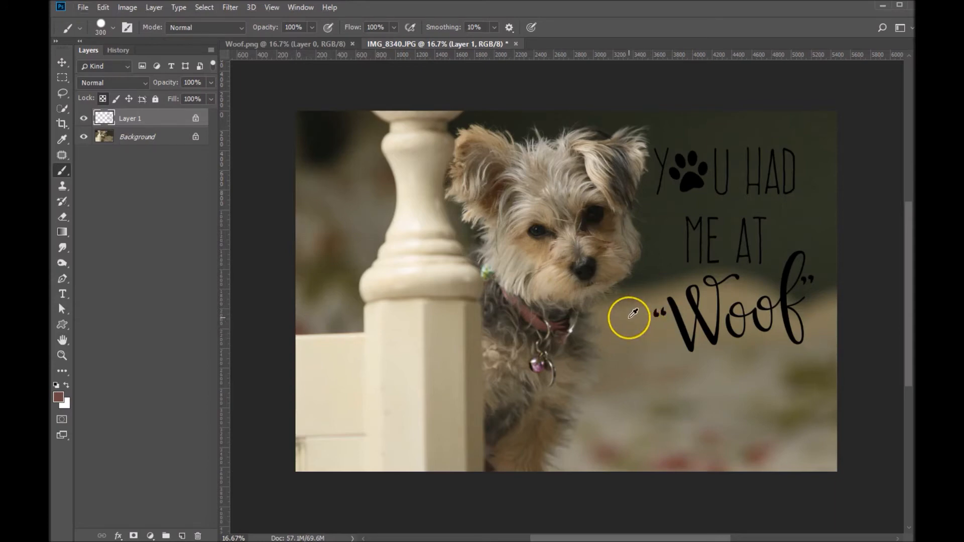
pyautogui.moveTo(631, 326)
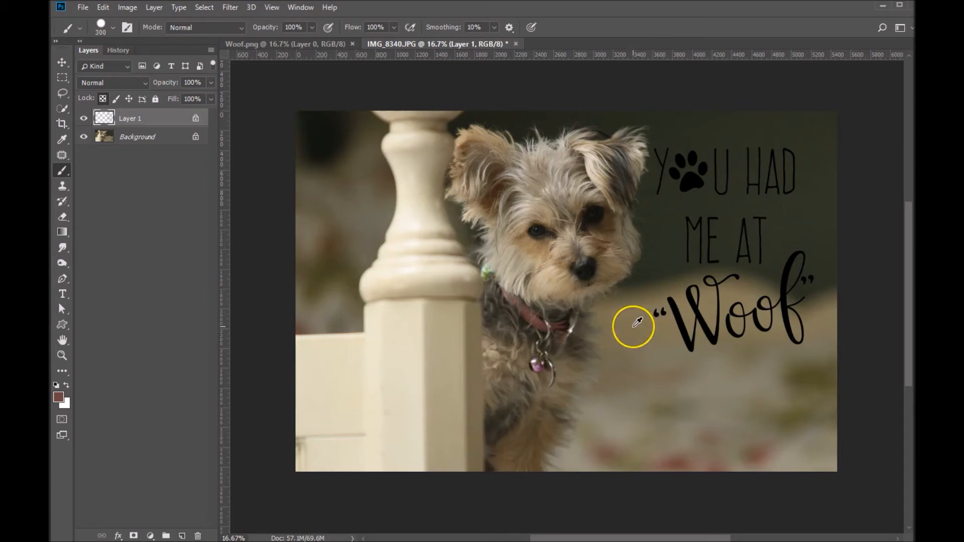
pyautogui.click(635, 325)
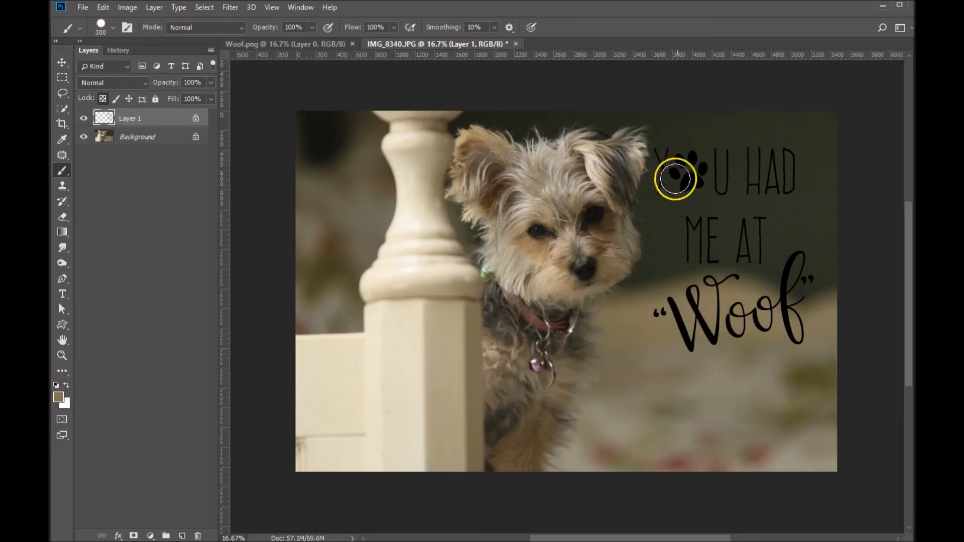
# Paint the You Had Me At lines and paw print tan, touching up AT.
pyautogui.moveTo(675, 179); pyautogui.dragTo(664, 152)
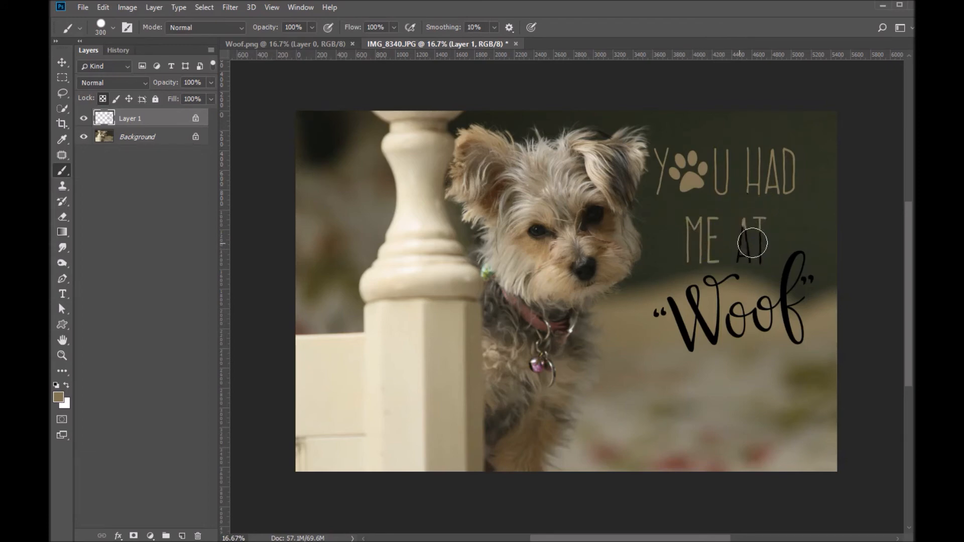
pyautogui.click(758, 260)
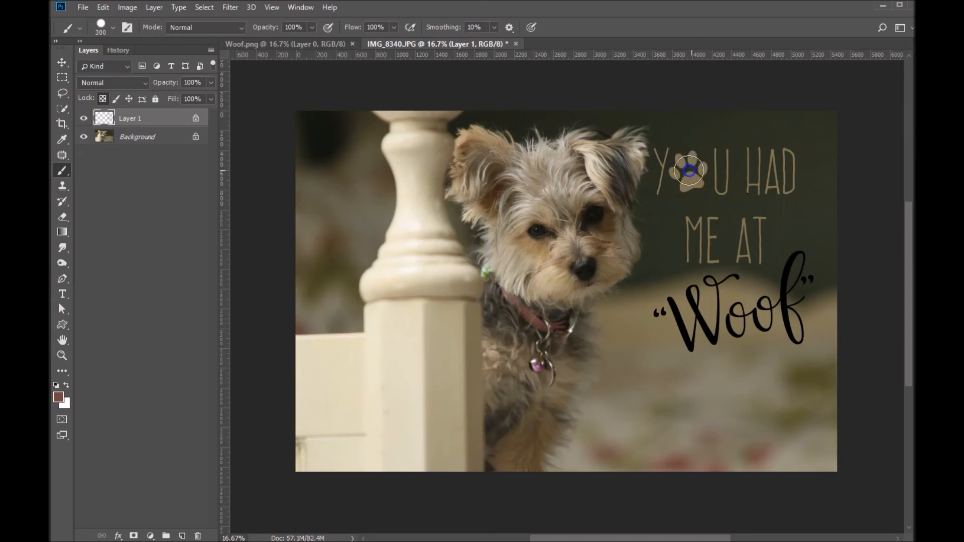
# Brush a photo-sampled rosy pink over the paw print.
pyautogui.moveTo(689, 172); pyautogui.dragTo(693, 165)
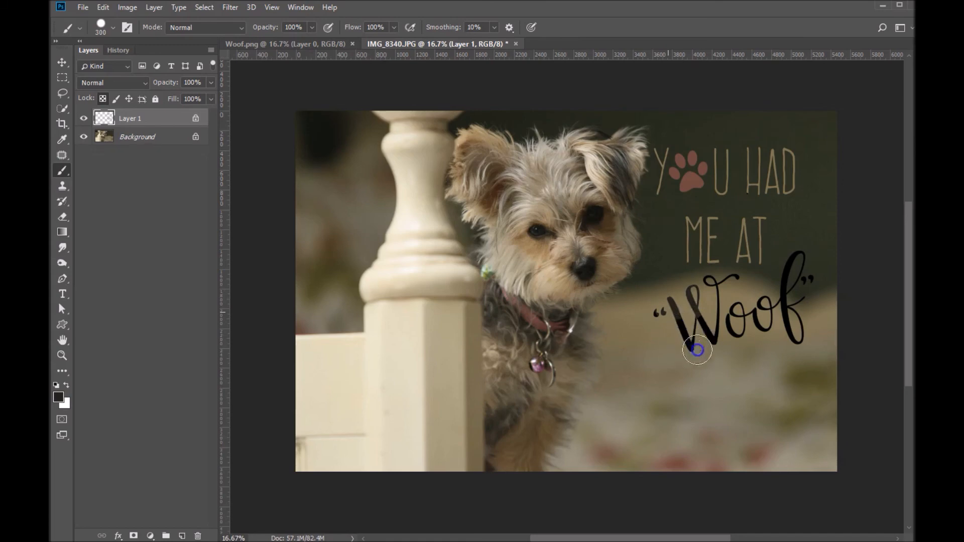
# Brush a dark grey sampled from the photo over the Woof lettering.
pyautogui.moveTo(695, 351); pyautogui.dragTo(811, 263)
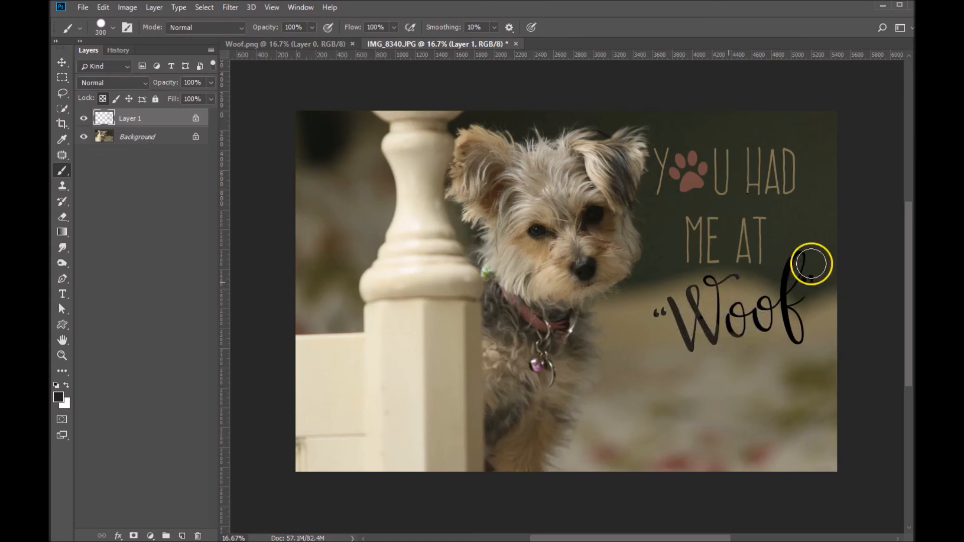
pyautogui.moveTo(794, 276)
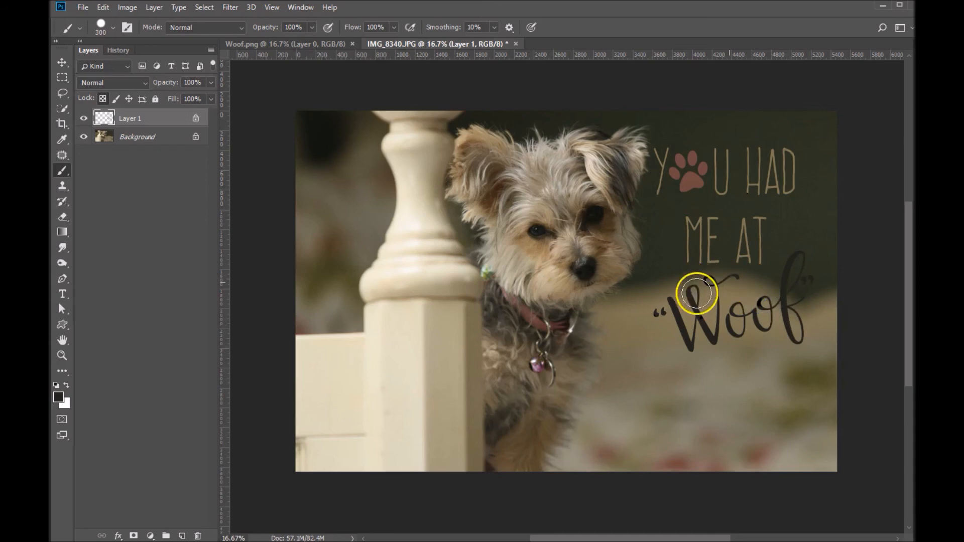
pyautogui.moveTo(698, 293); pyautogui.dragTo(700, 326)
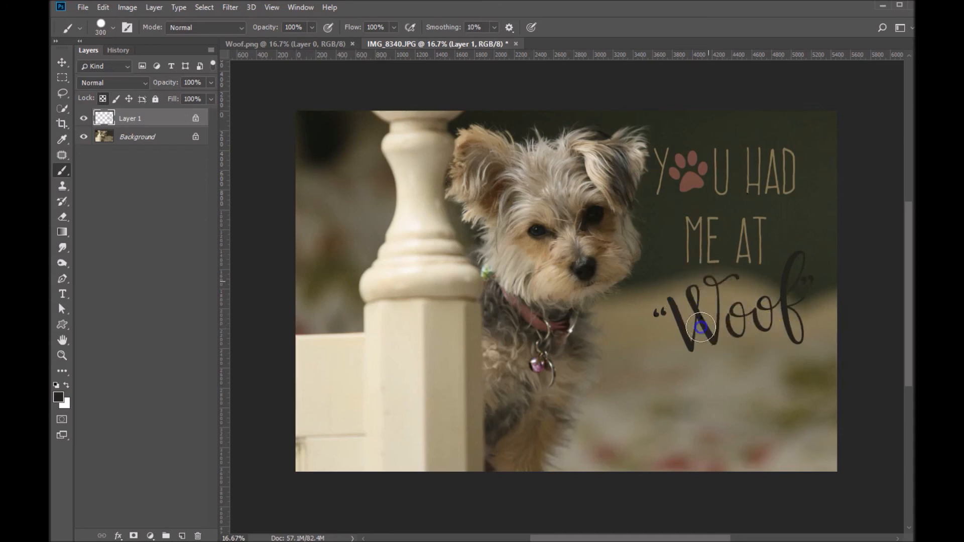